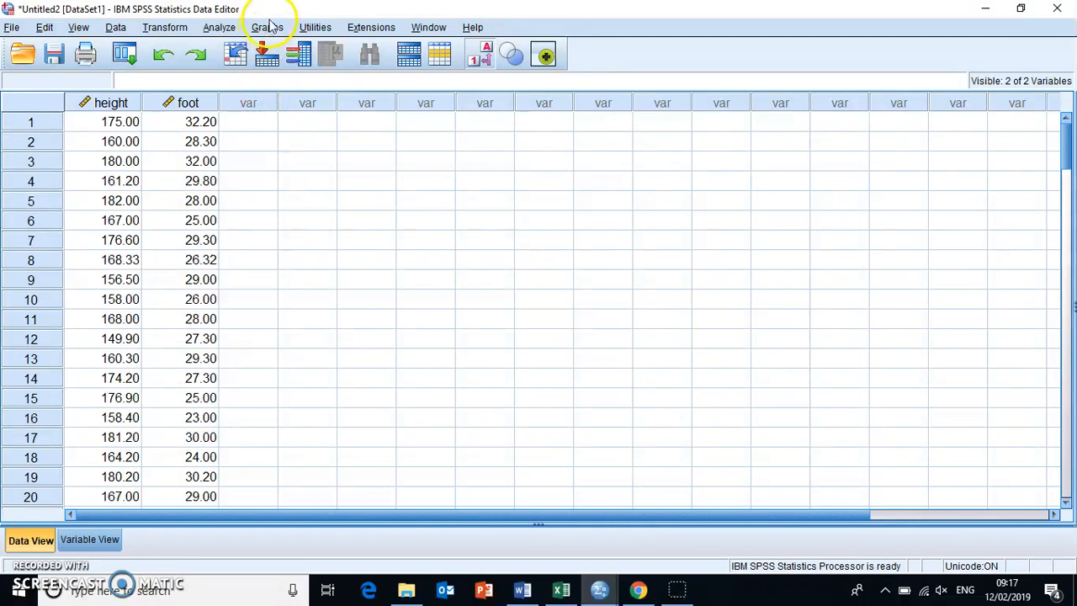
Launch Chart Builder from the Graphs menu and accept the measurement-level notice
{"action": "left_click", "coordinate": [267, 27]}
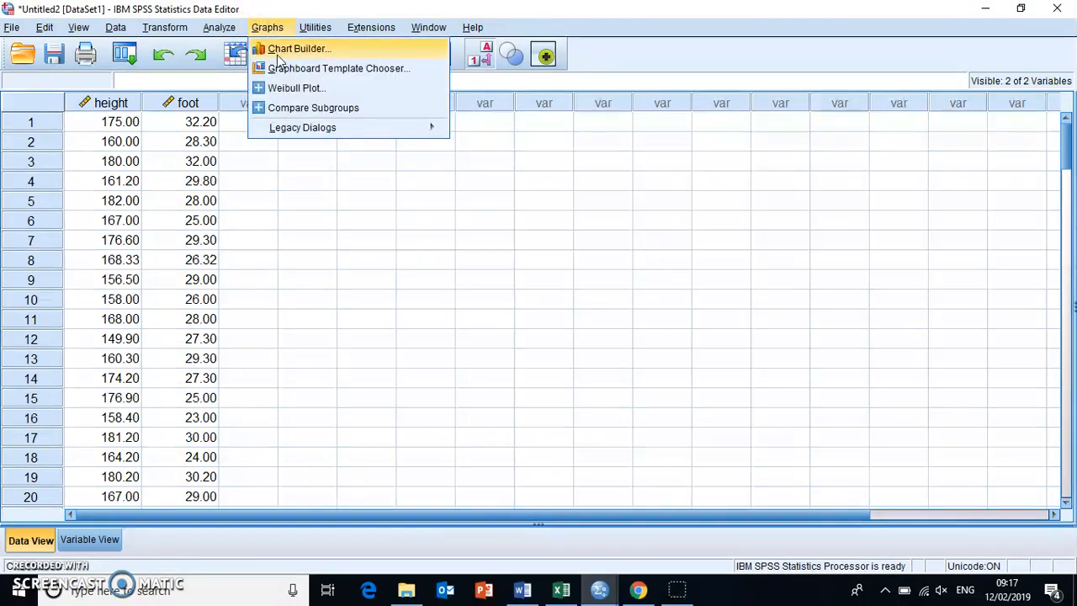
{"action": "left_click", "coordinate": [299, 48]}
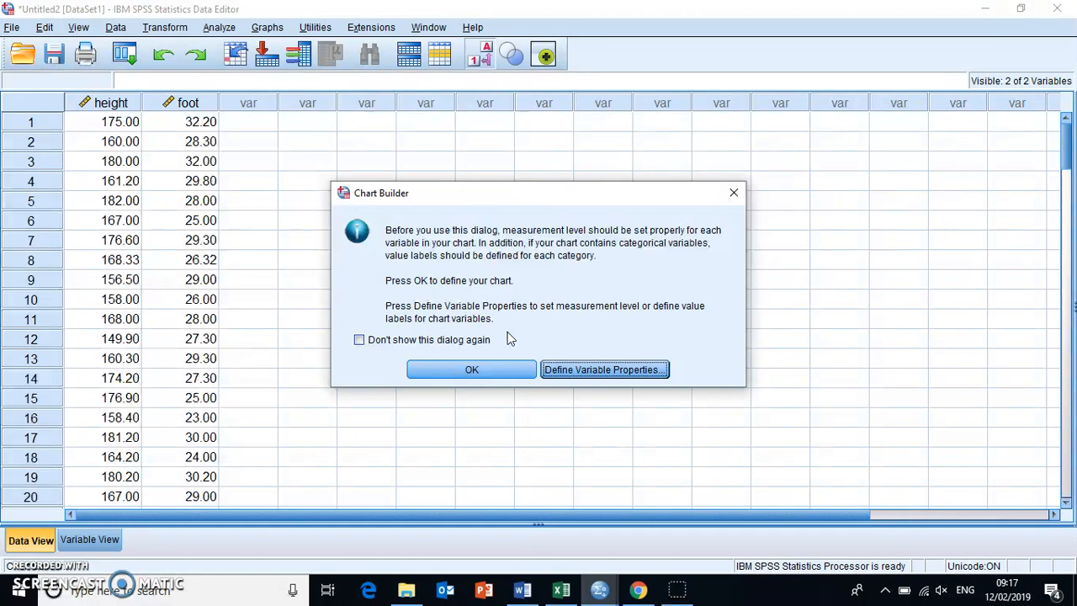
{"action": "mouse_move", "coordinate": [471, 370]}
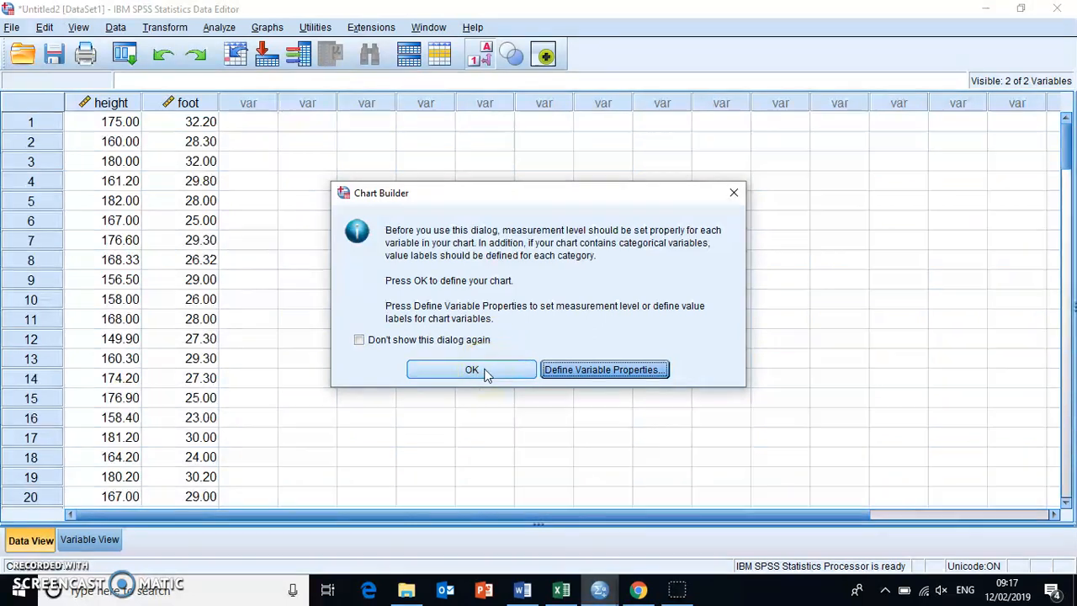
{"action": "left_click", "coordinate": [471, 369]}
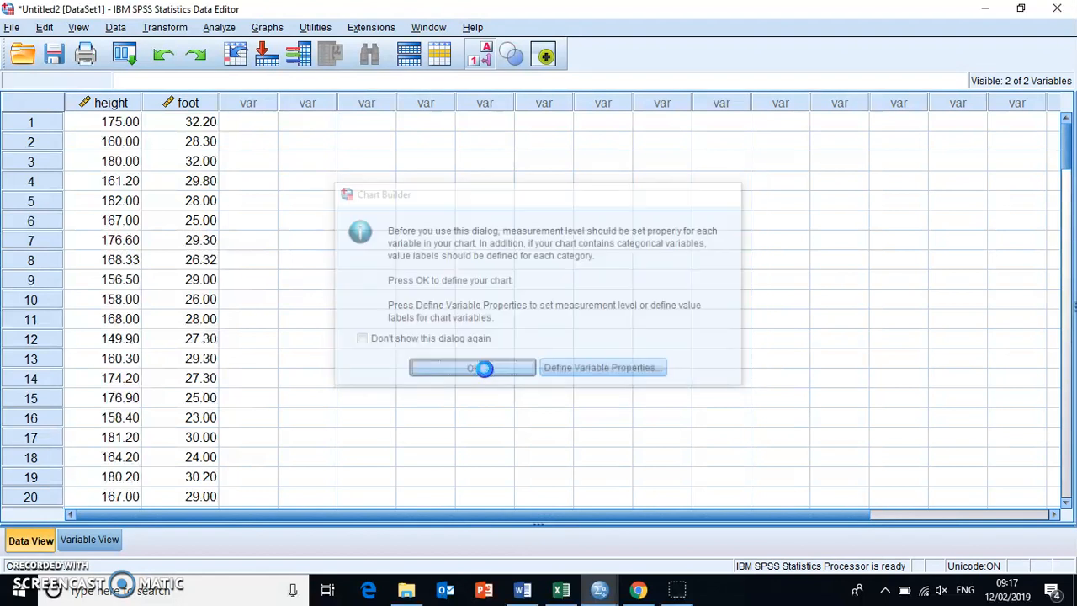
Check the full labels of the student height and foot size variables
{"action": "left_click", "coordinate": [472, 368]}
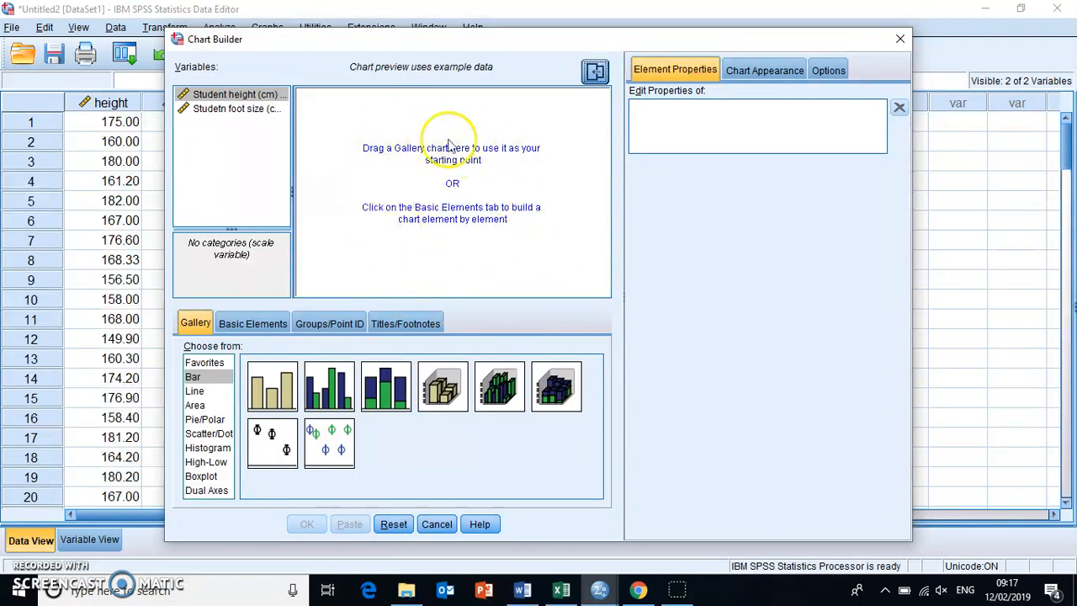
{"action": "mouse_move", "coordinate": [381, 153]}
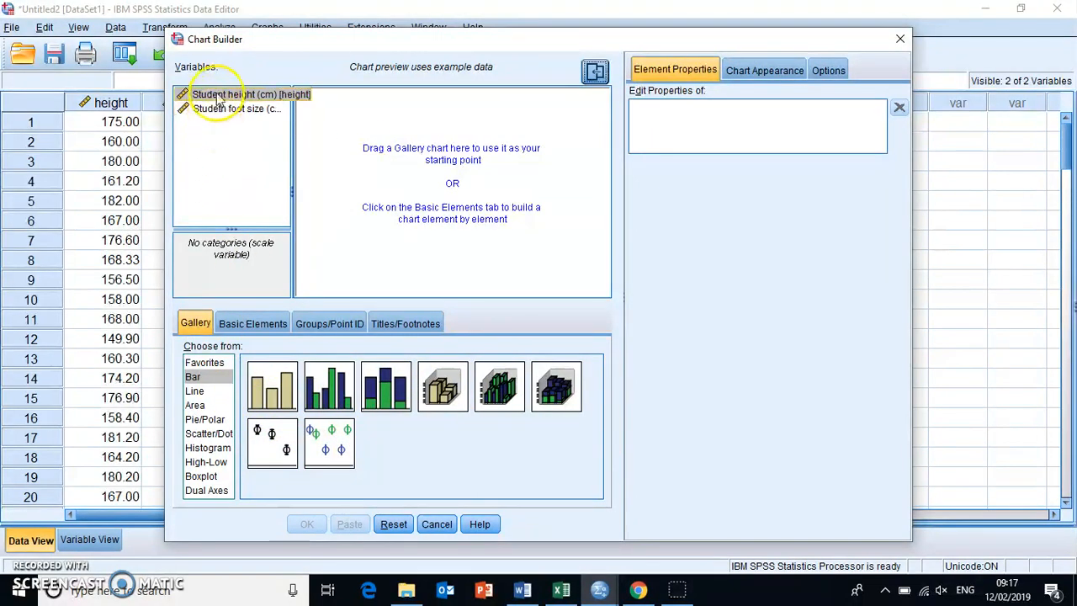
{"action": "left_click", "coordinate": [240, 108]}
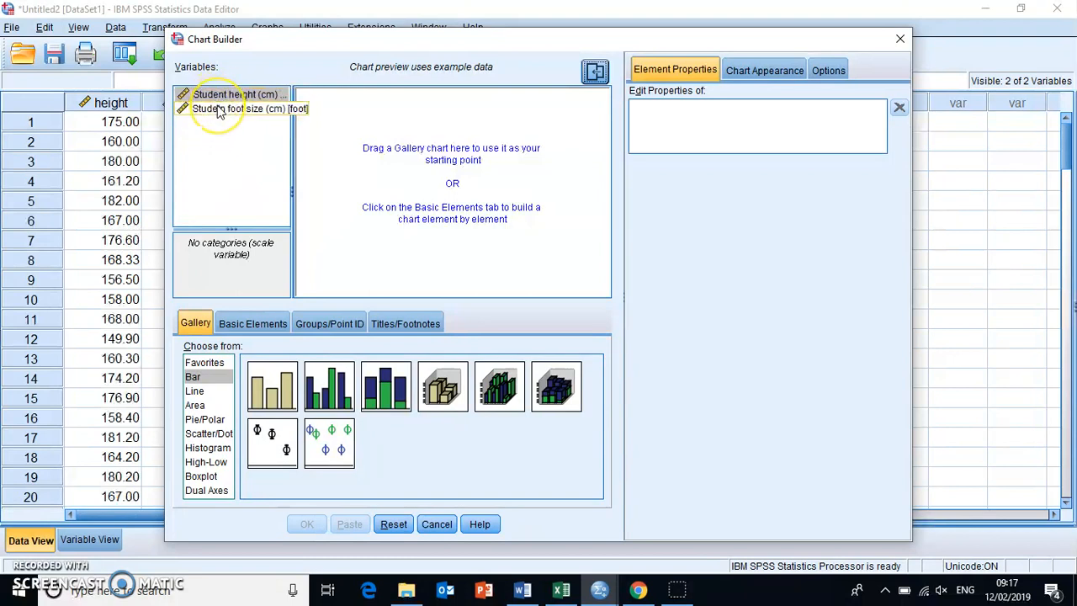
{"action": "left_click", "coordinate": [240, 93]}
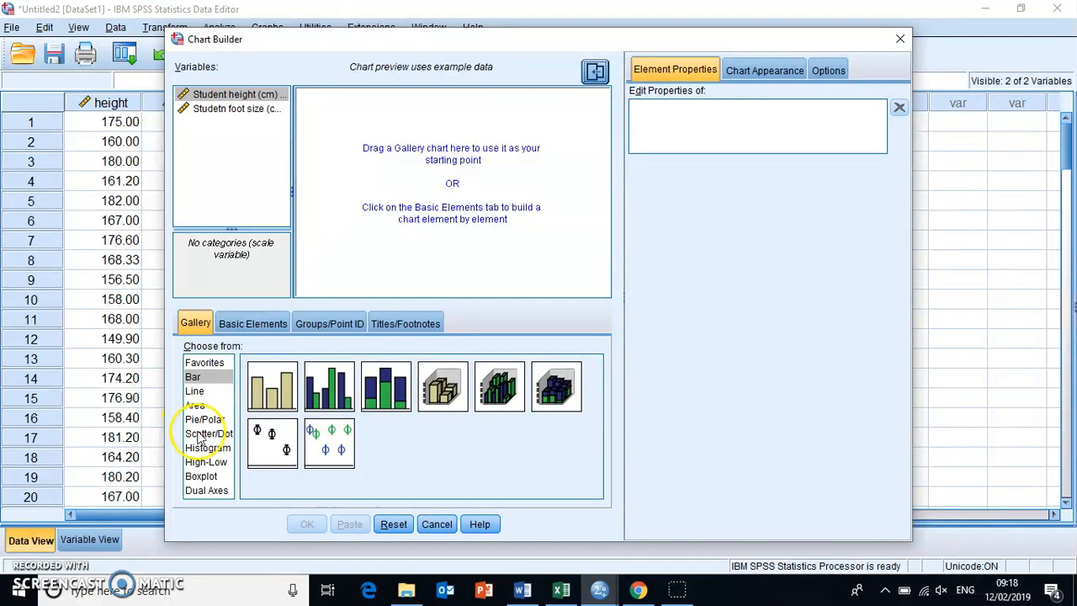
Browse the Bar, Boxplot and Pie/Polar galleries, ending on Scatter/Dot
{"action": "left_click", "coordinate": [209, 432]}
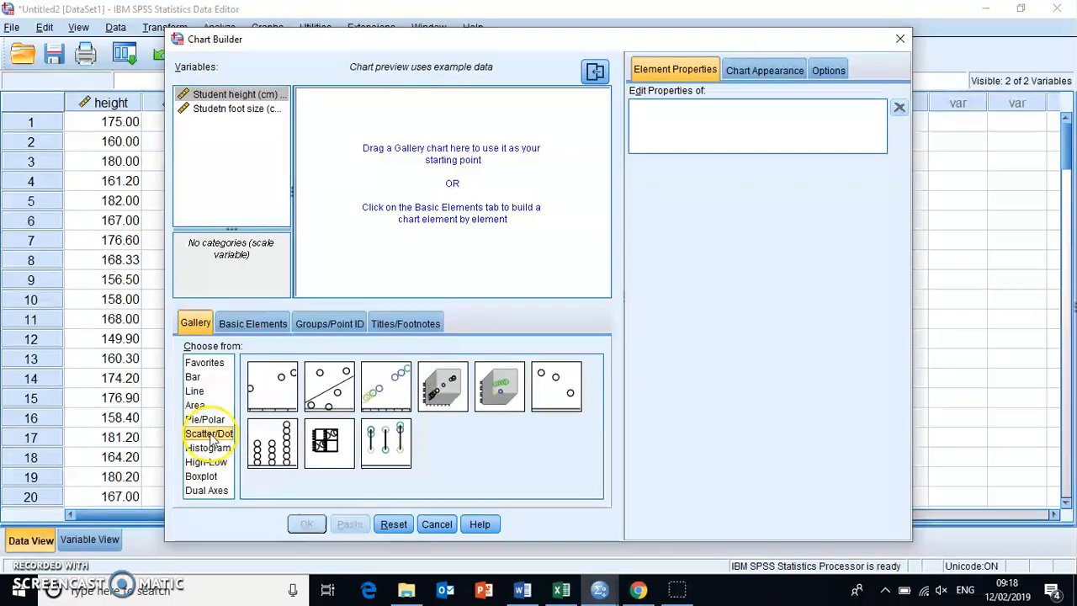
{"action": "mouse_move", "coordinate": [204, 375]}
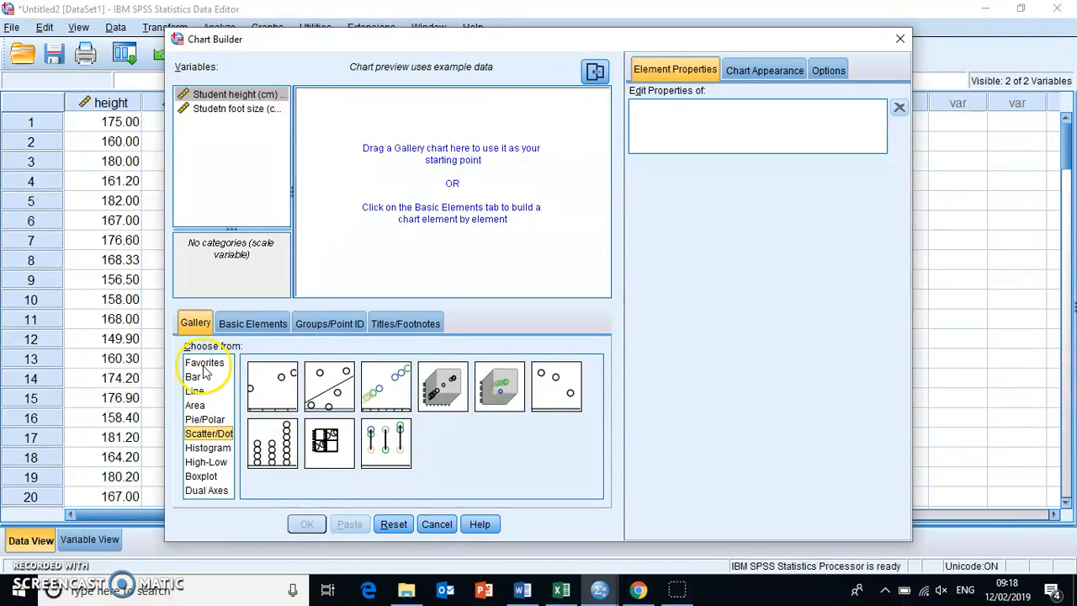
{"action": "left_click", "coordinate": [195, 377]}
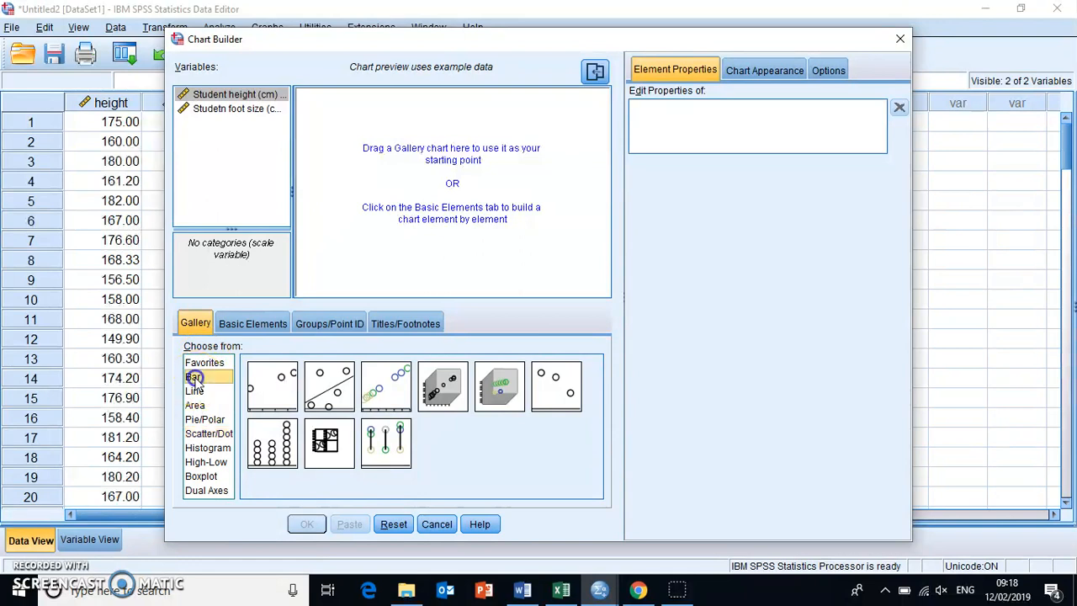
{"action": "left_click", "coordinate": [193, 377]}
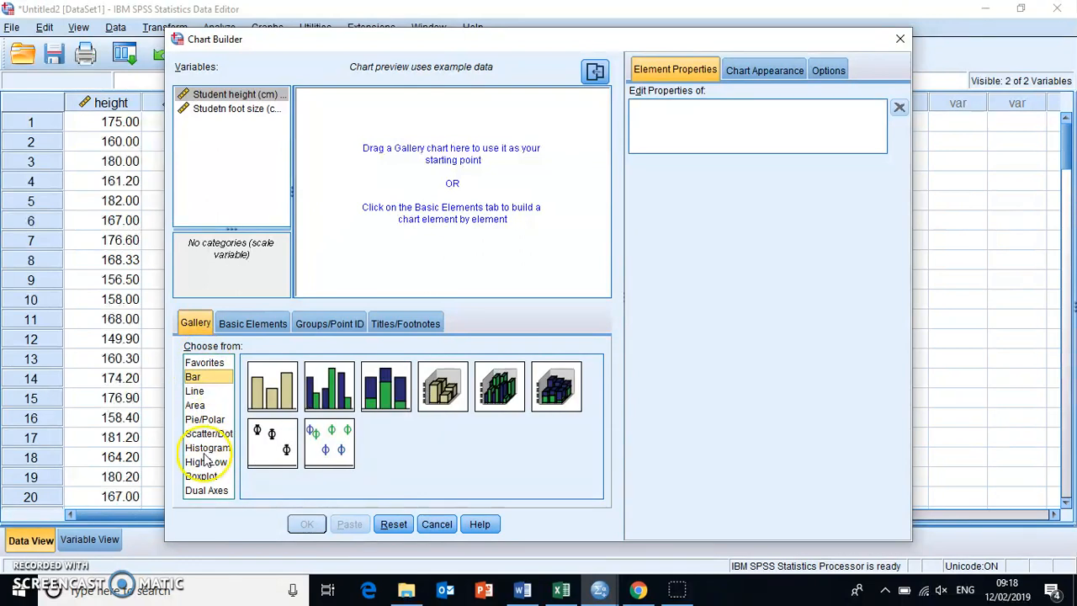
{"action": "left_click", "coordinate": [202, 476]}
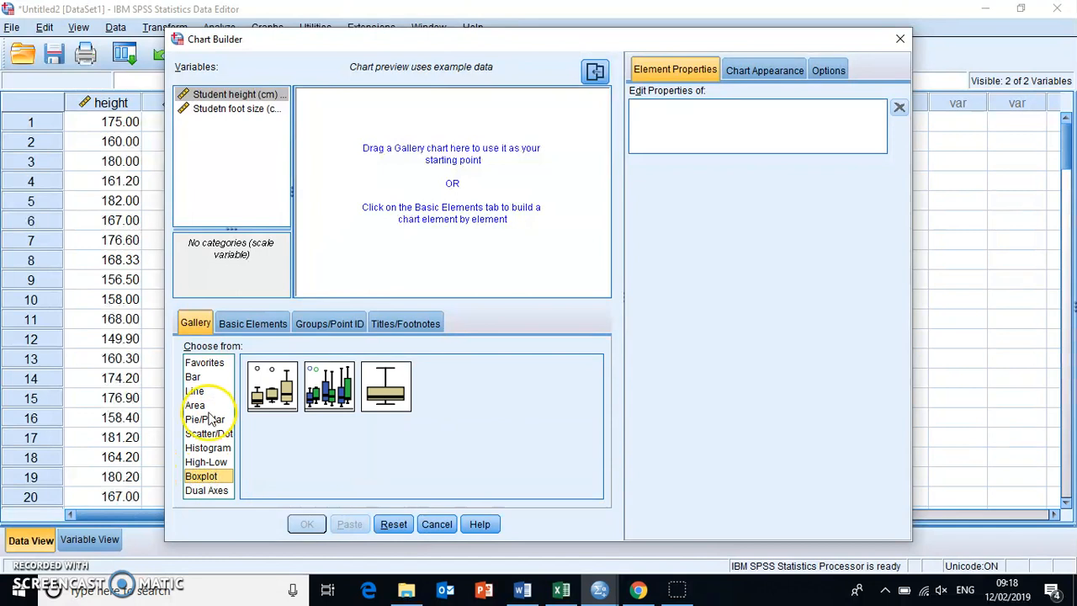
{"action": "left_click", "coordinate": [205, 419]}
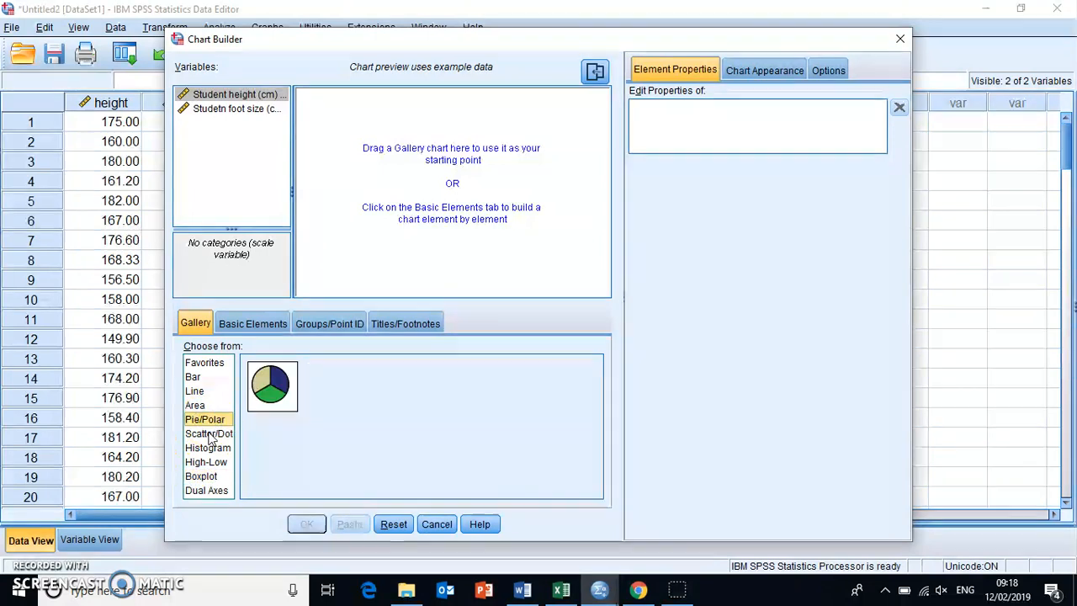
{"action": "left_click", "coordinate": [208, 433]}
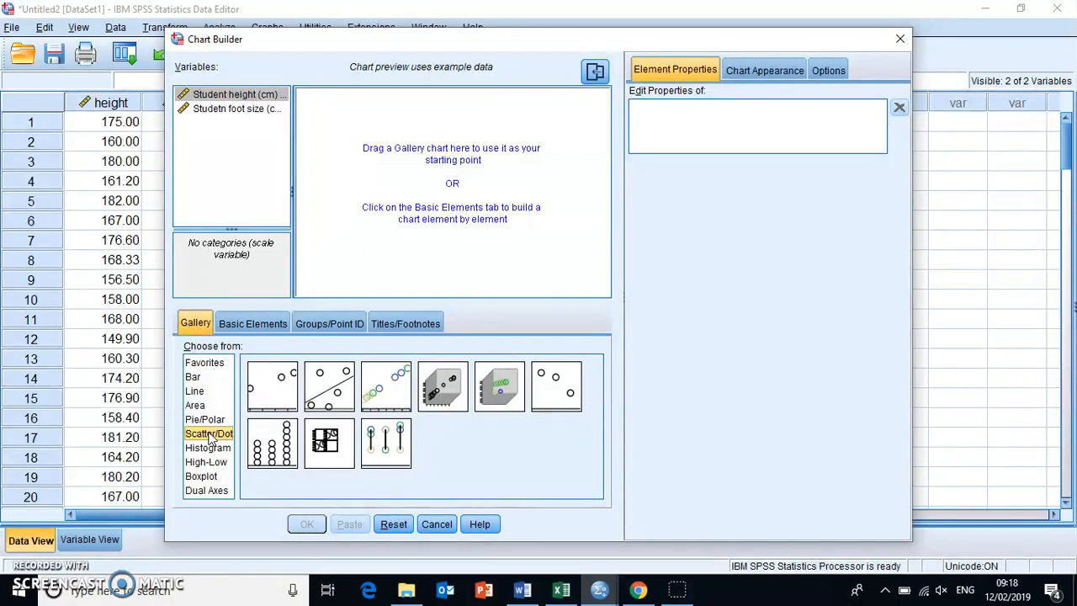
{"action": "mouse_move", "coordinate": [282, 387]}
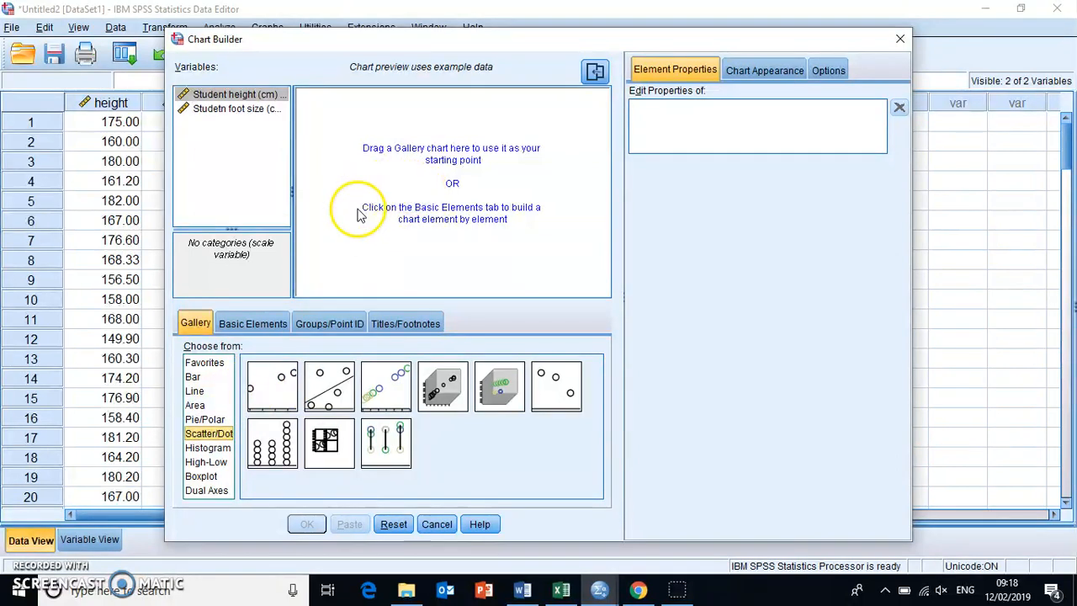
{"action": "mouse_move", "coordinate": [272, 386]}
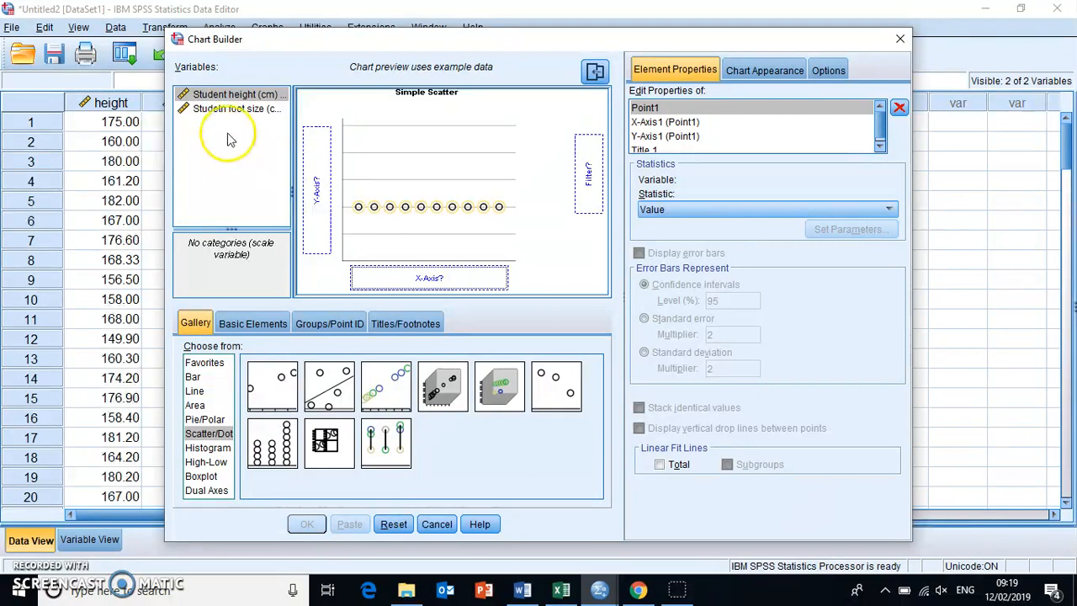
Place Student height (cm) on the X-axis of the simple scatter template
{"action": "left_click", "coordinate": [236, 109]}
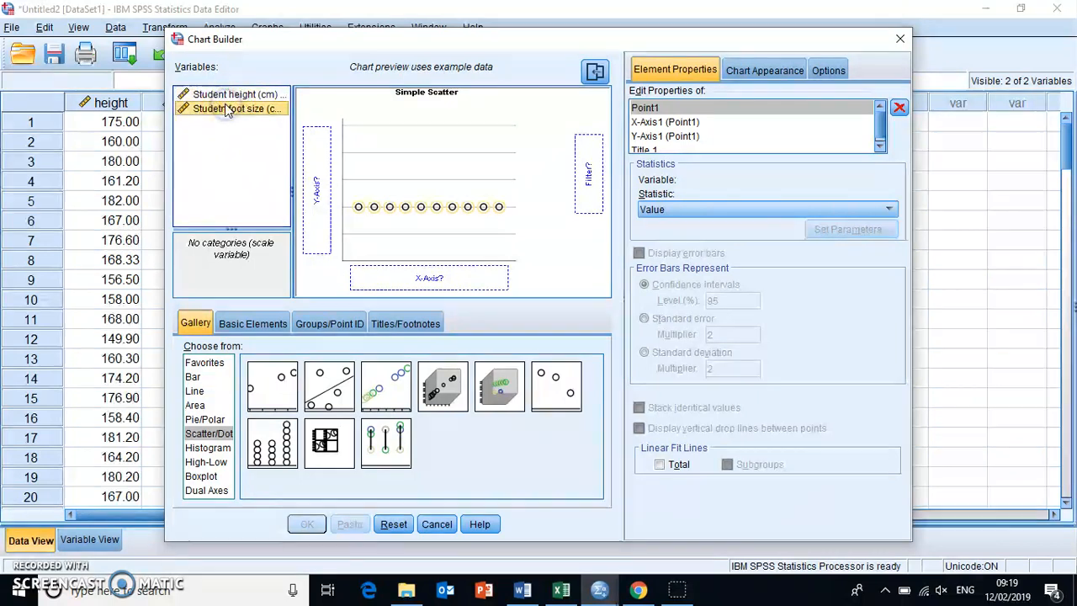
{"action": "left_click", "coordinate": [235, 94]}
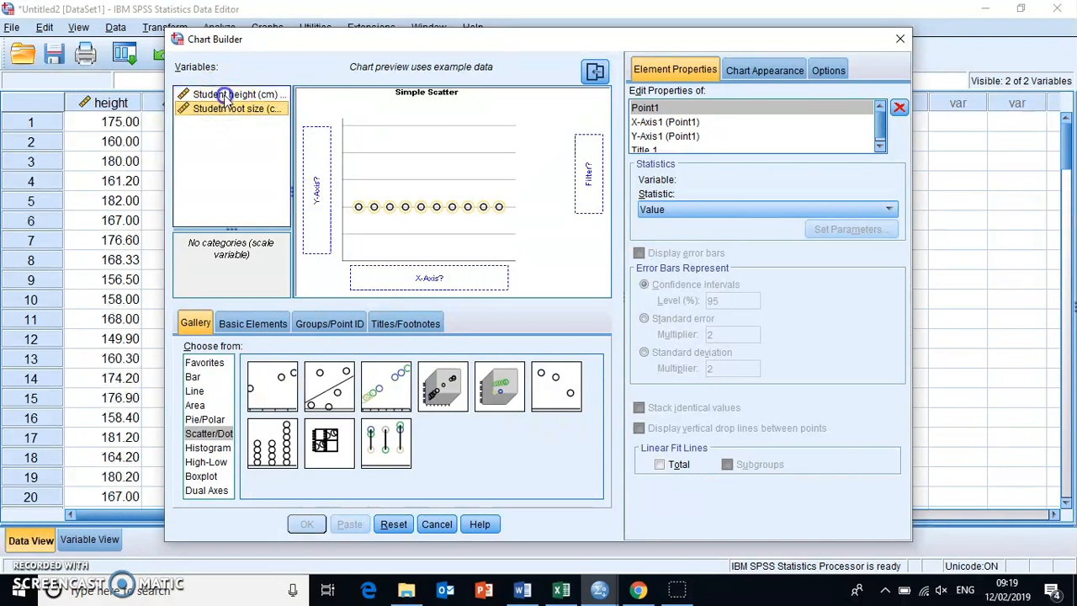
{"action": "left_click", "coordinate": [236, 94]}
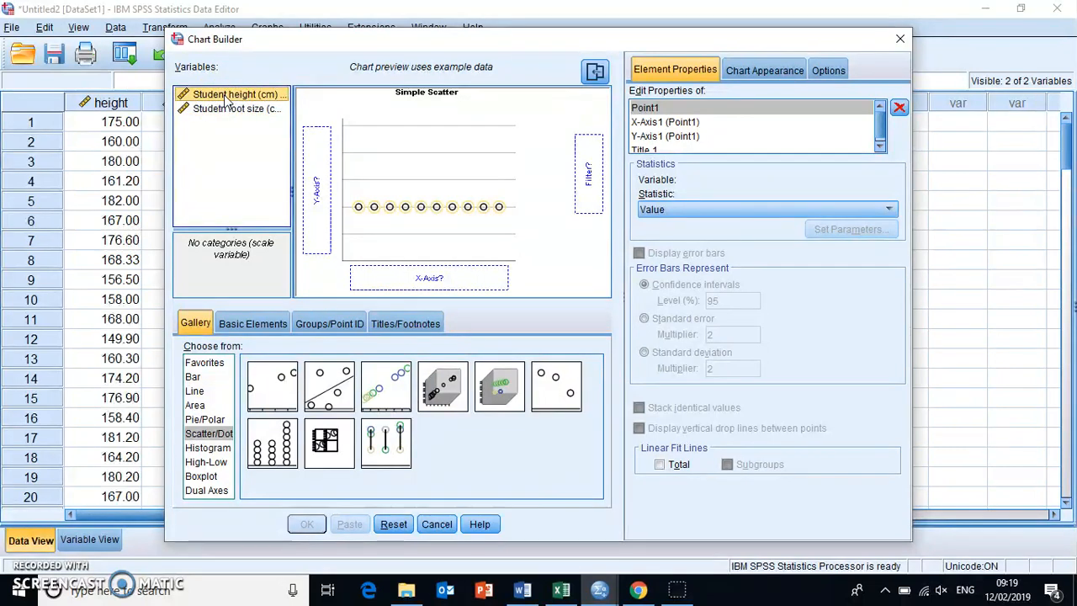
{"action": "left_click_drag", "start_coordinate": [238, 94], "coordinate": [430, 277]}
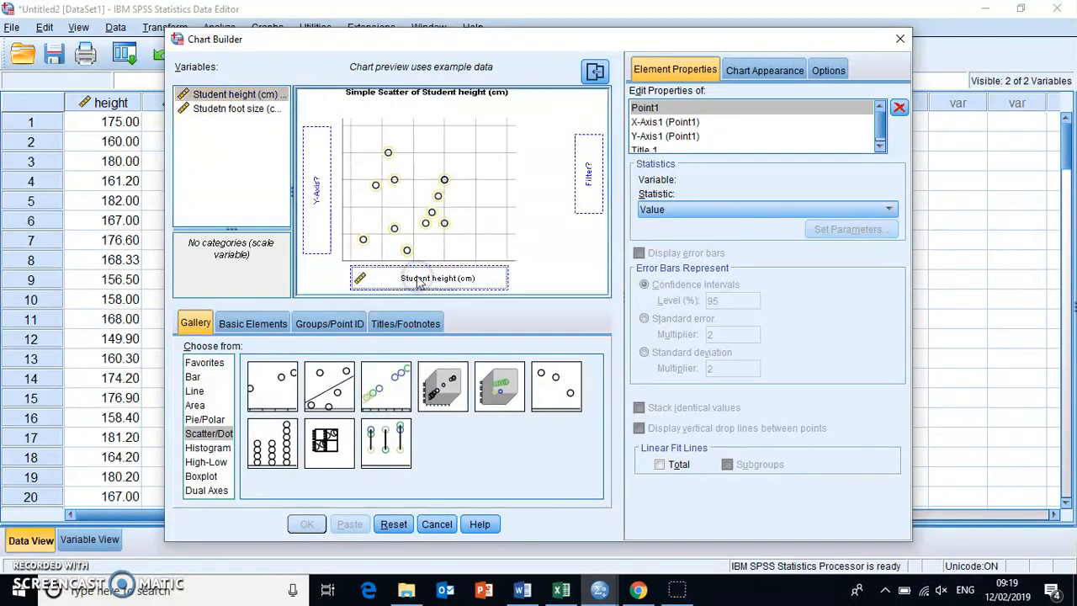
Assign foot size to the Y-axis and generate the scatter plot
{"action": "left_click", "coordinate": [236, 109]}
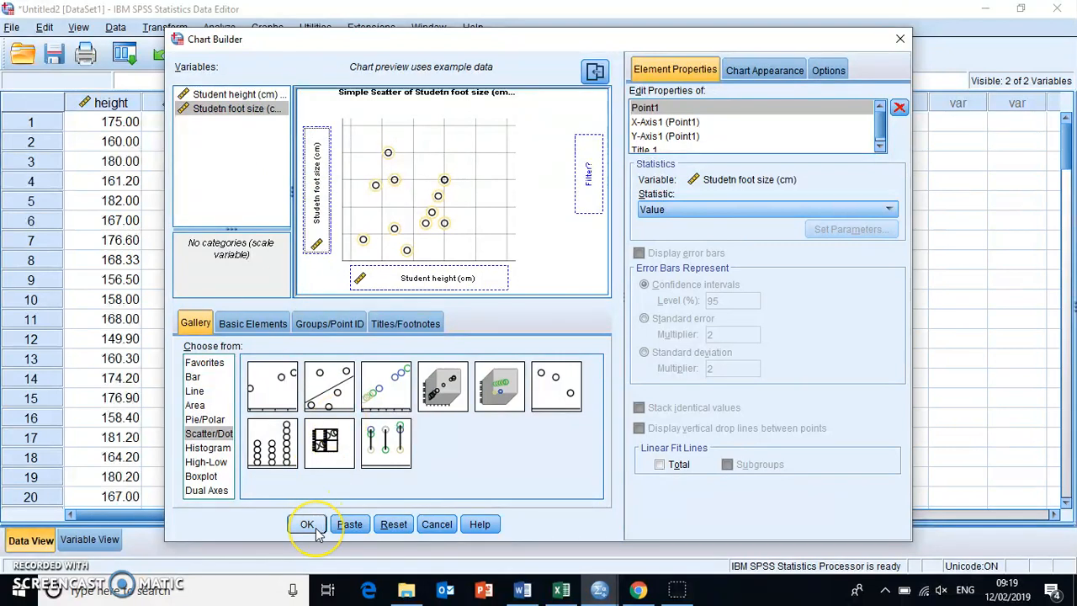
{"action": "left_click", "coordinate": [306, 523]}
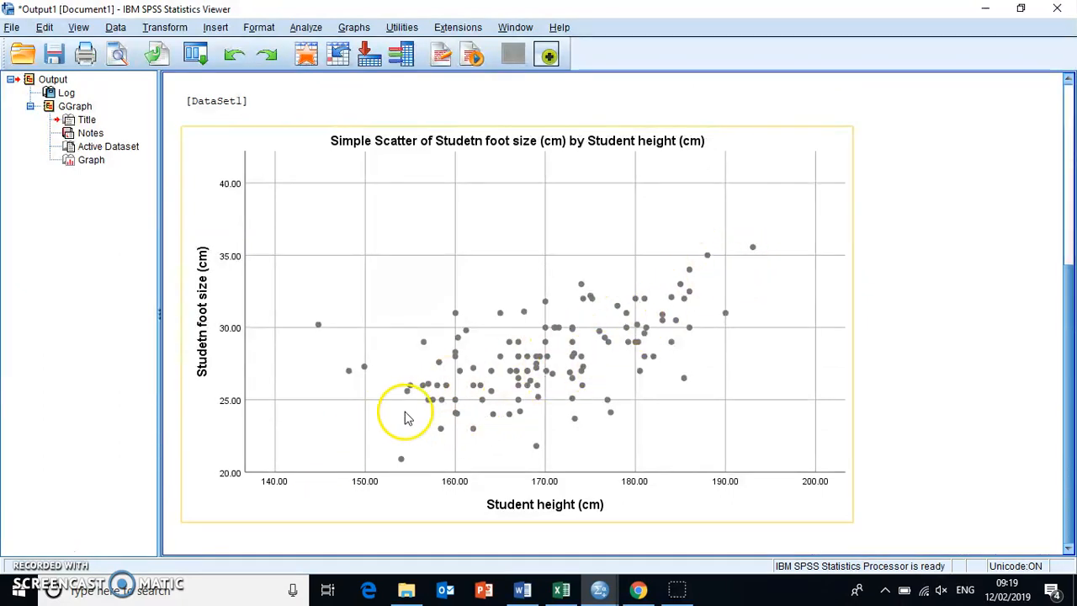
{"action": "mouse_move", "coordinate": [377, 434]}
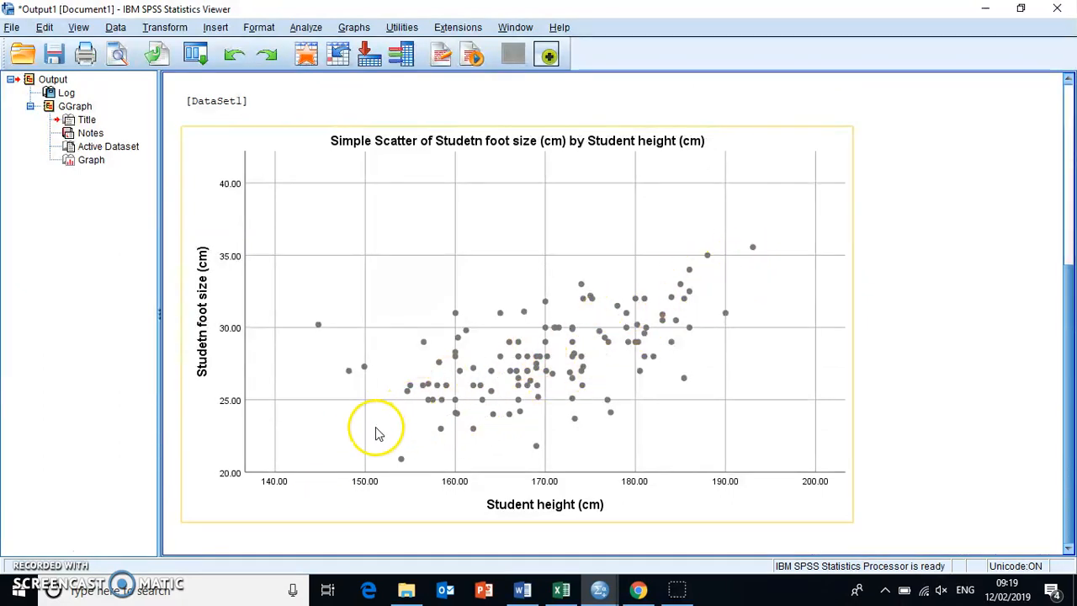
{"action": "mouse_move", "coordinate": [384, 441]}
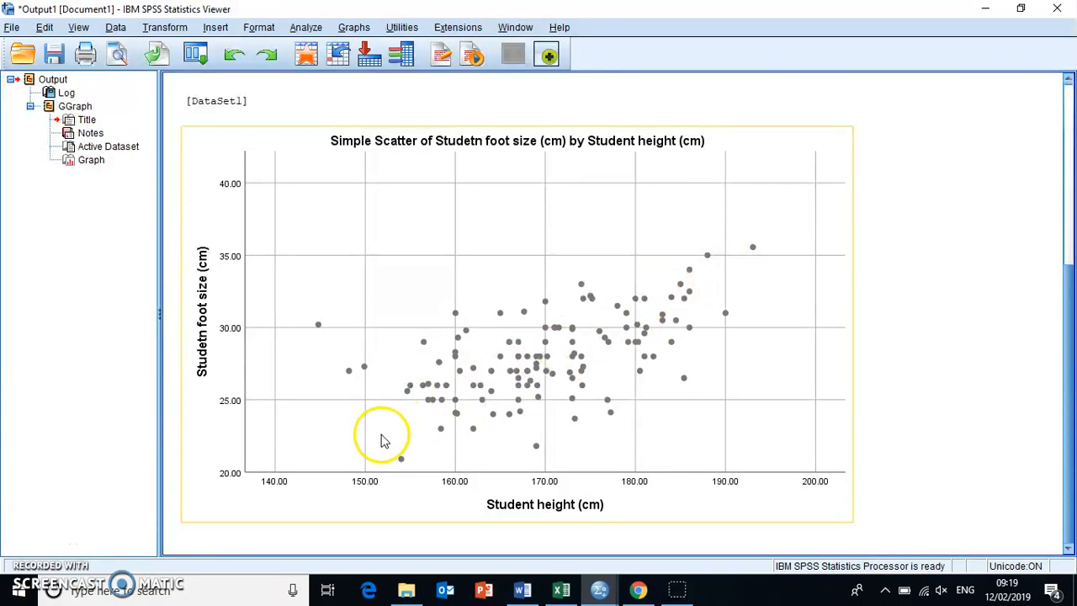
{"action": "mouse_move", "coordinate": [661, 303]}
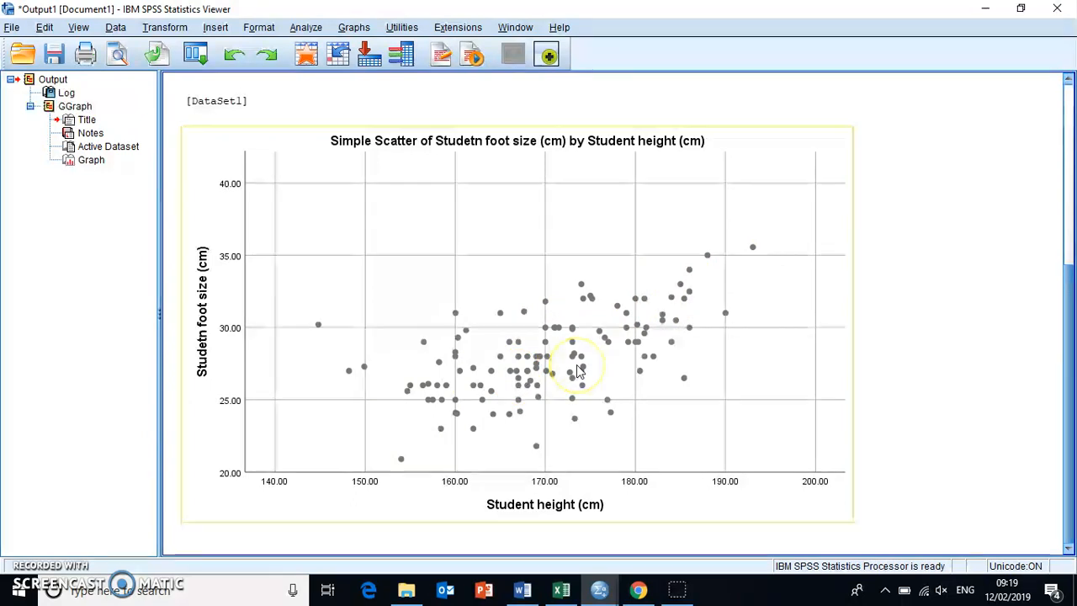
{"action": "mouse_move", "coordinate": [581, 370]}
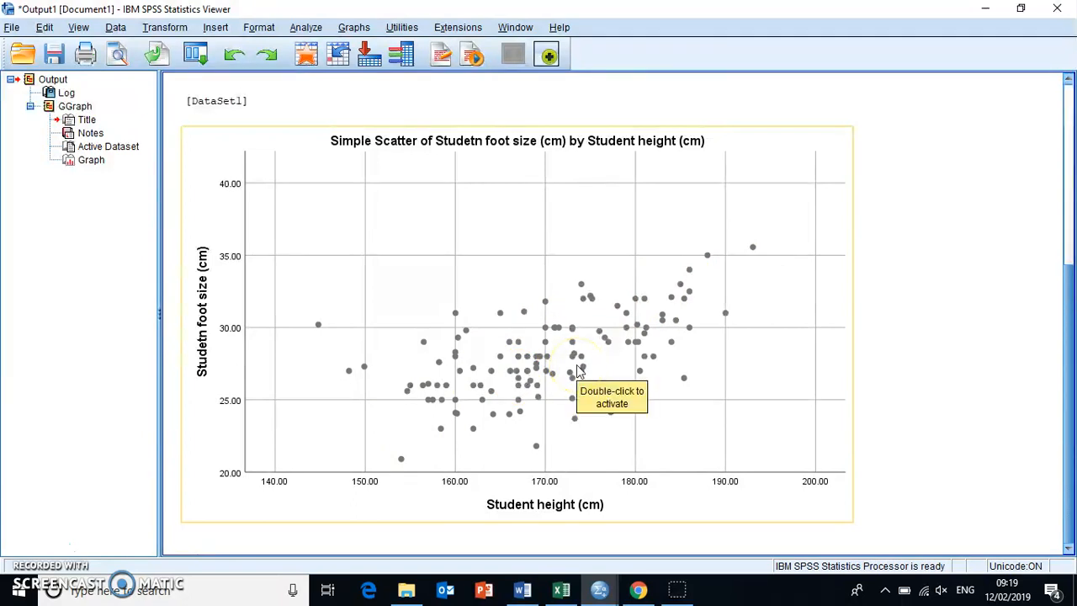
{"action": "mouse_move", "coordinate": [38, 538]}
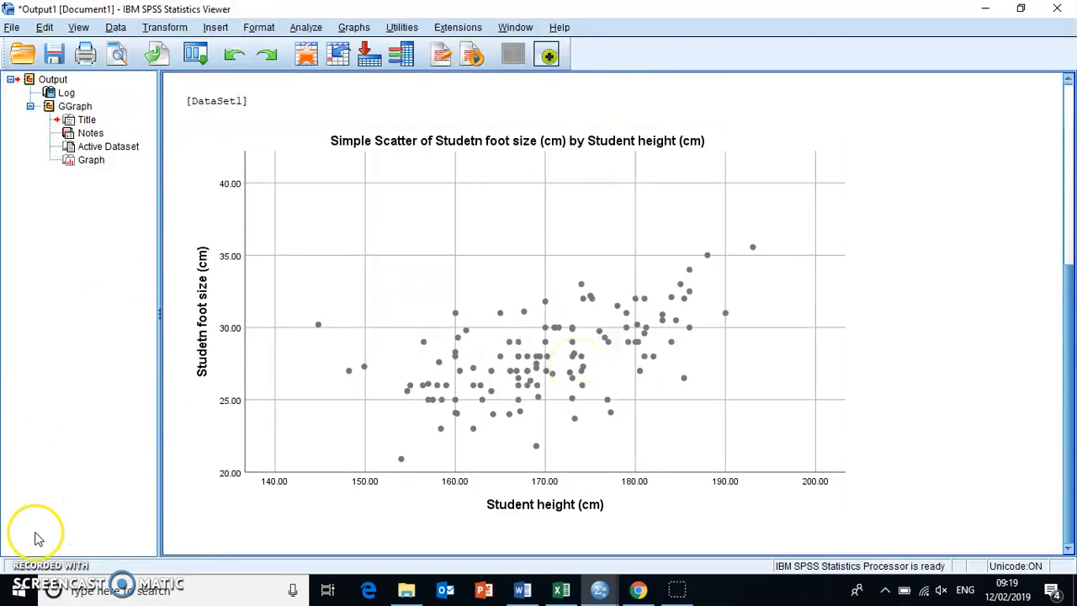